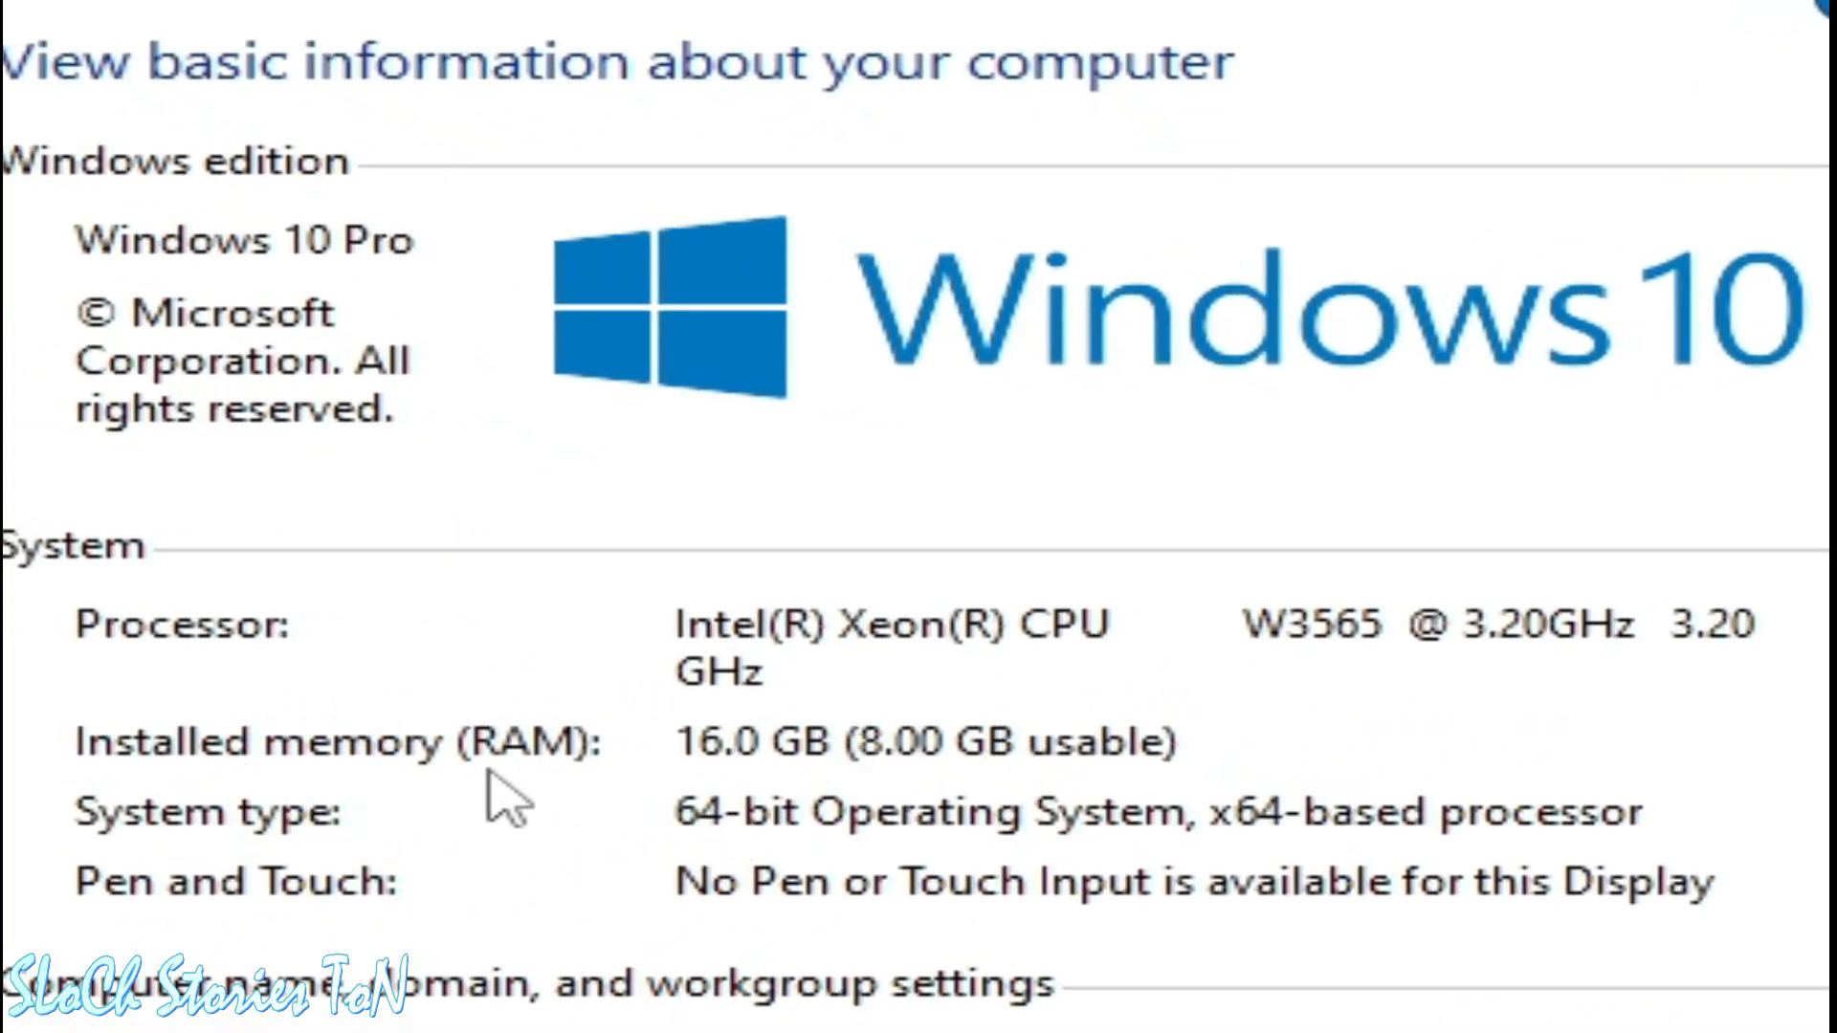
mouse_move(703, 792)
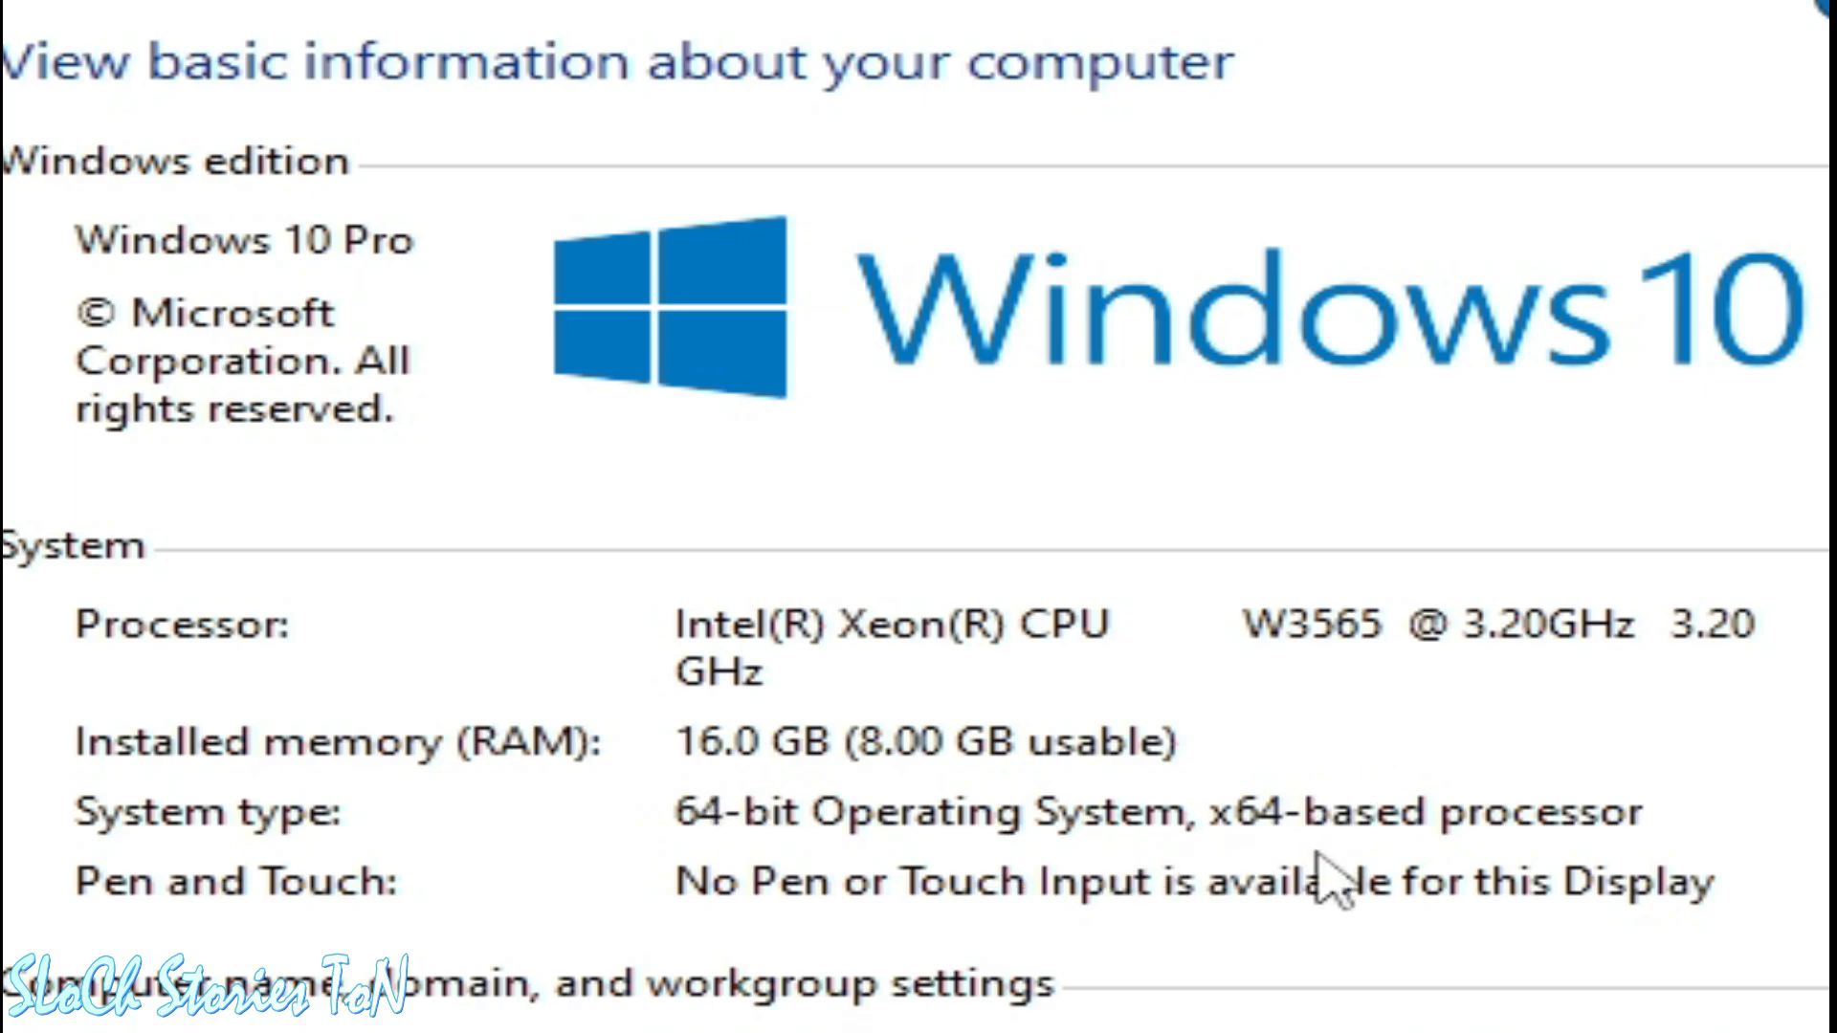
mouse_move(1060, 908)
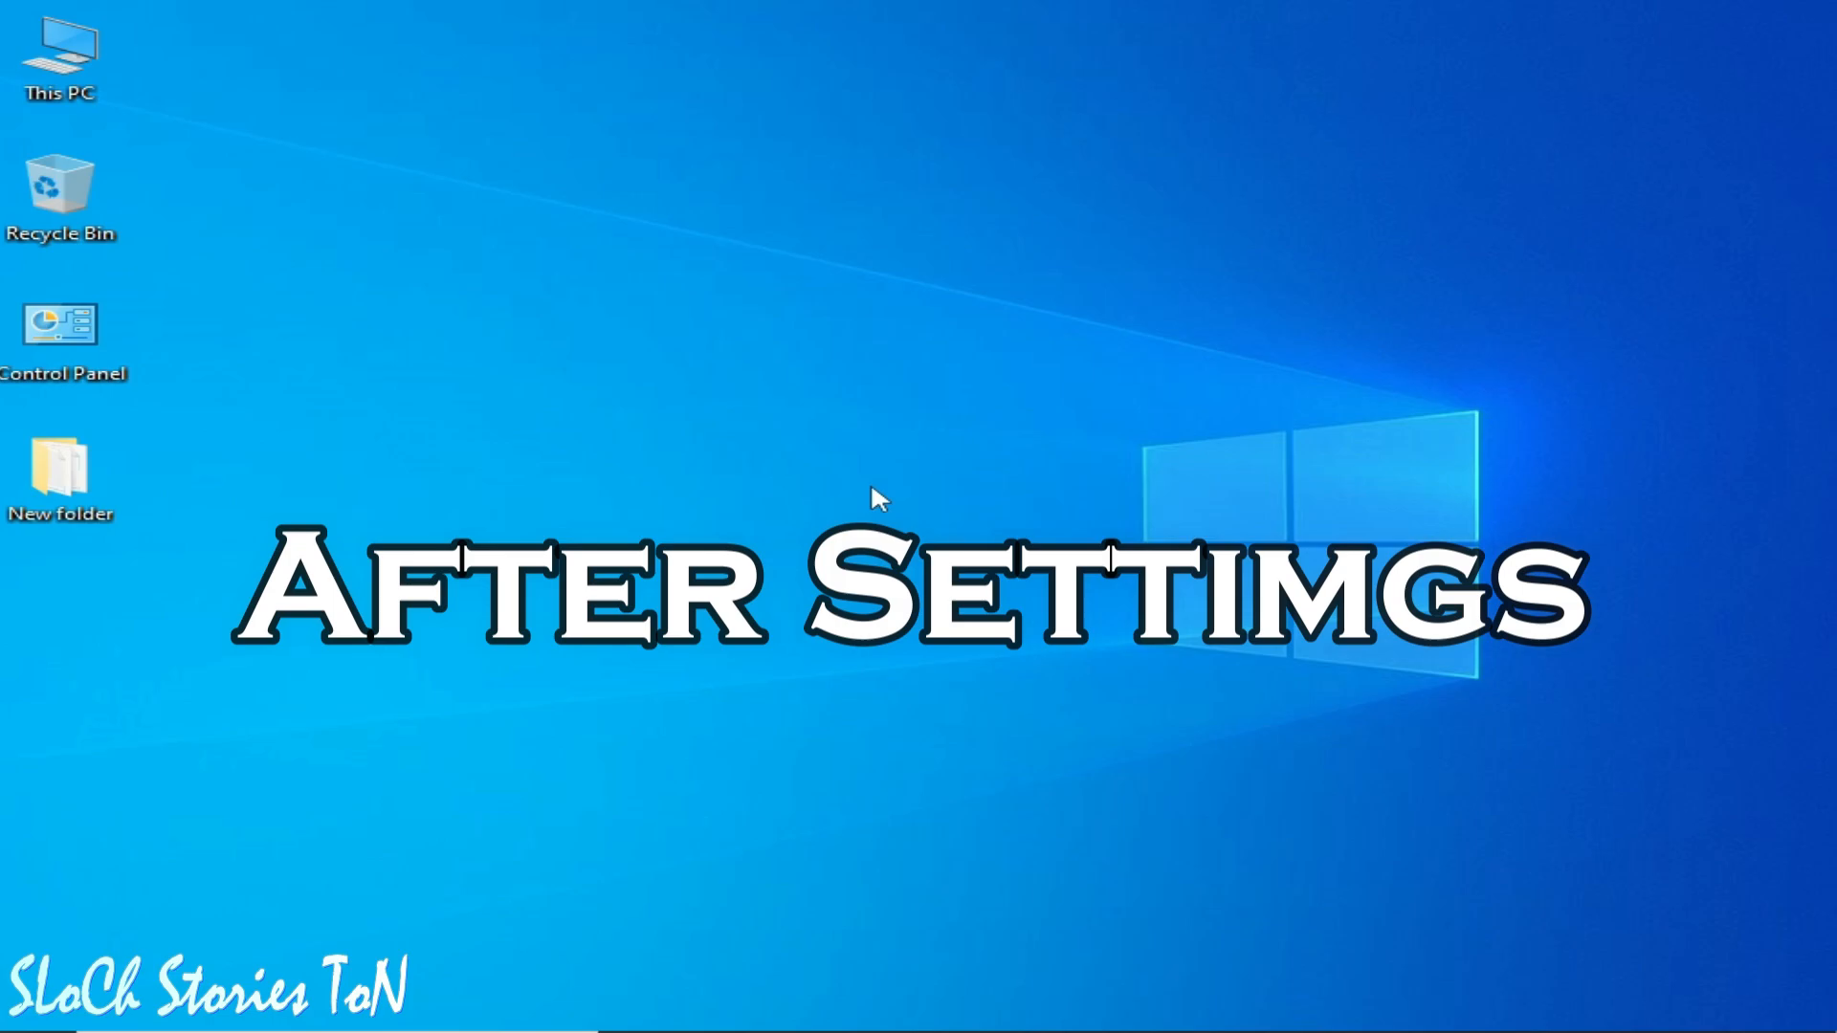
Open Properties for This PC from its desktop context menu.
left_click(58, 52)
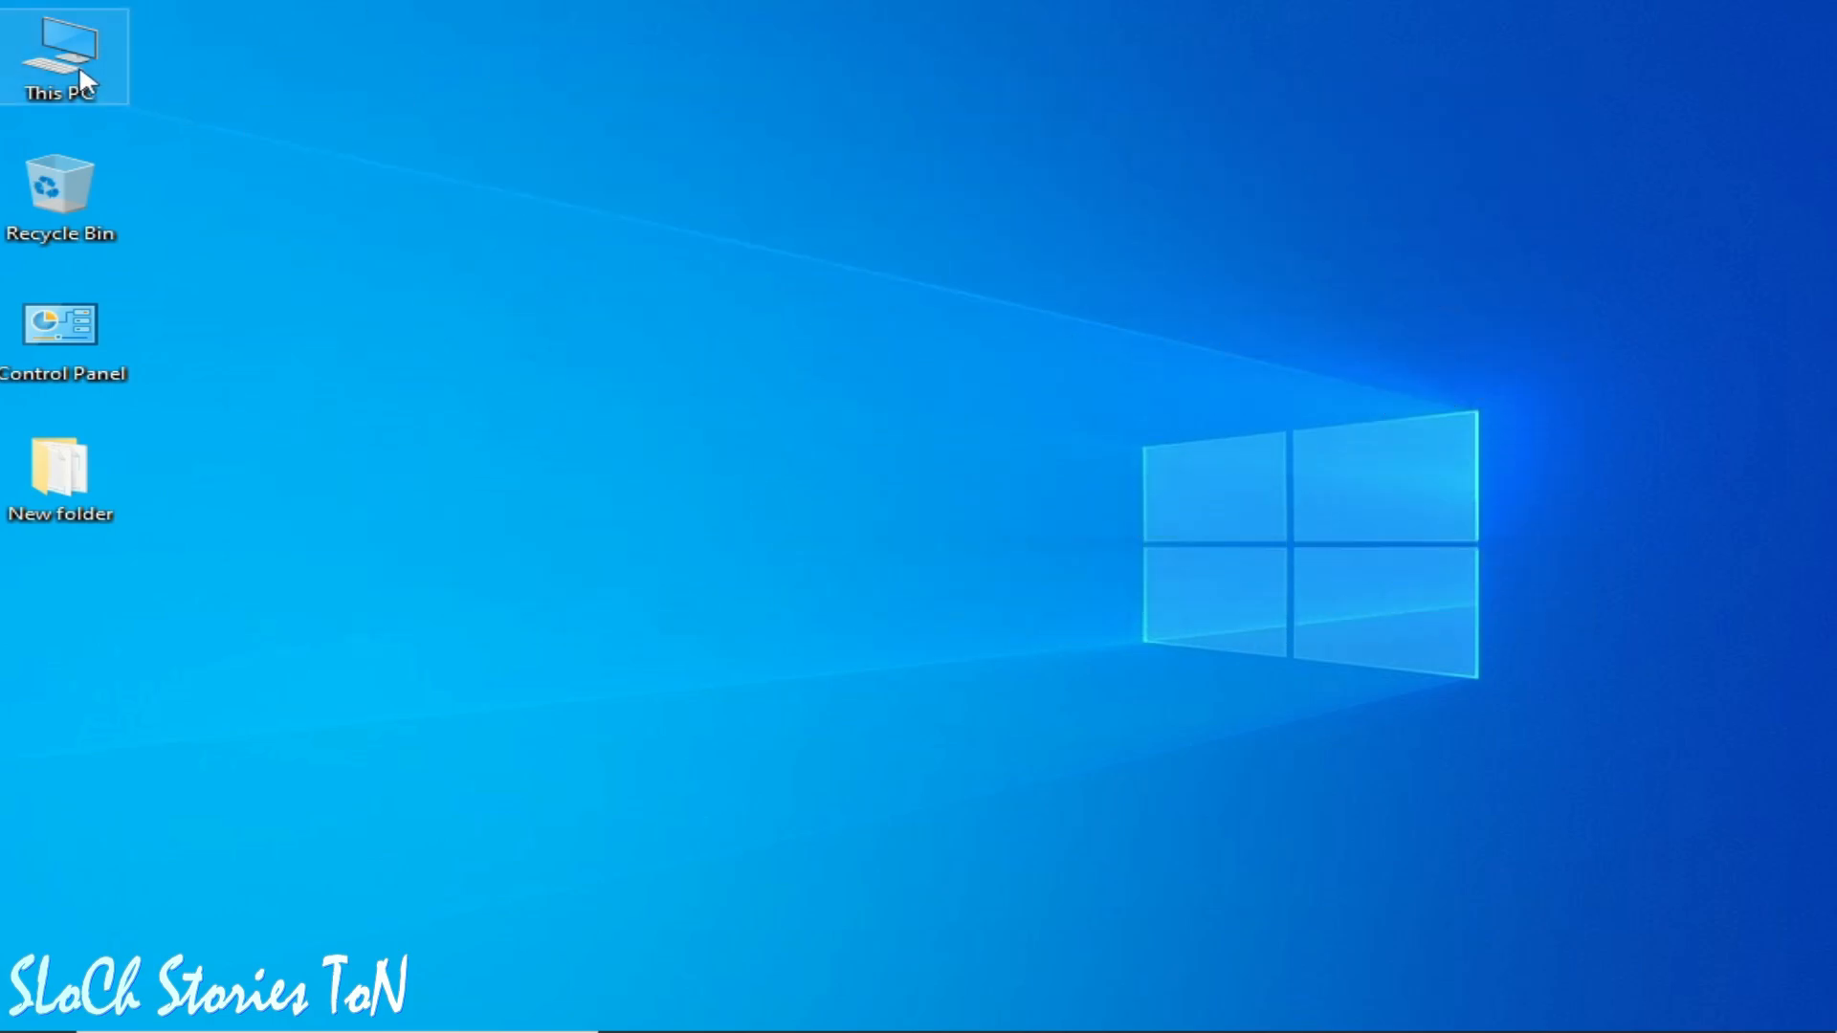
right_click(61, 56)
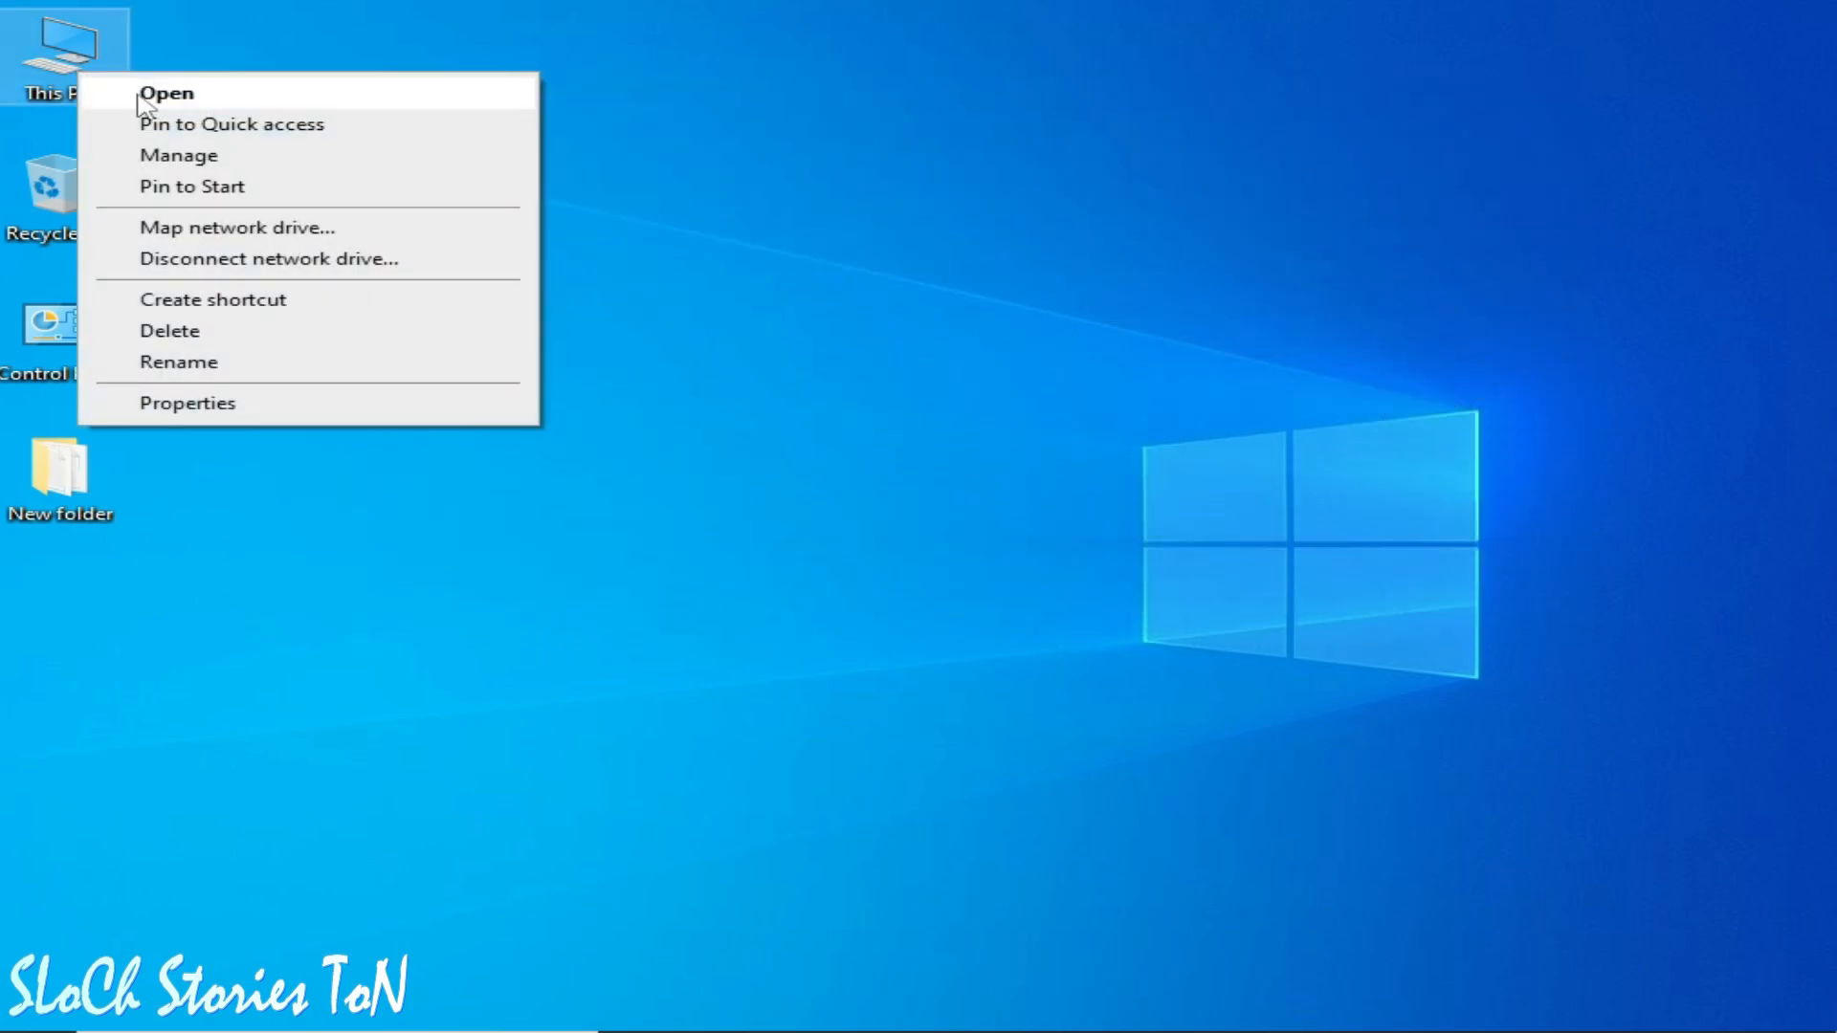
left_click(166, 93)
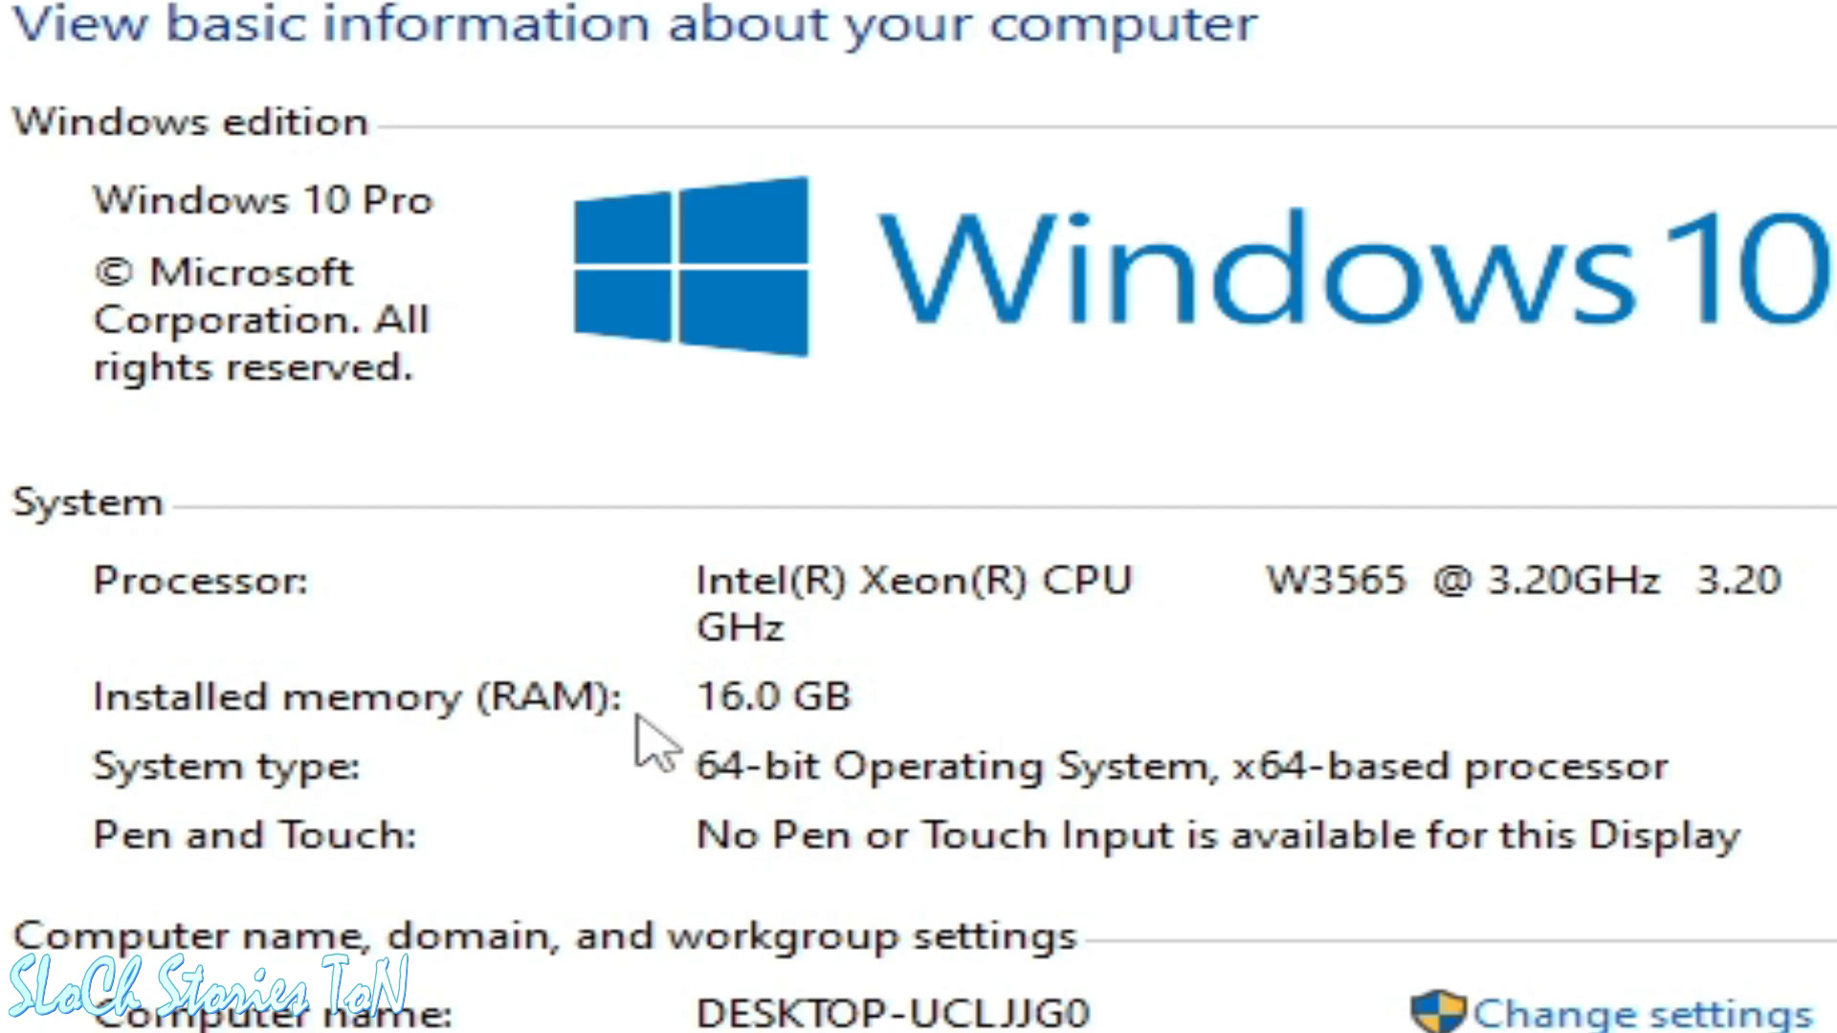
mouse_move(978, 674)
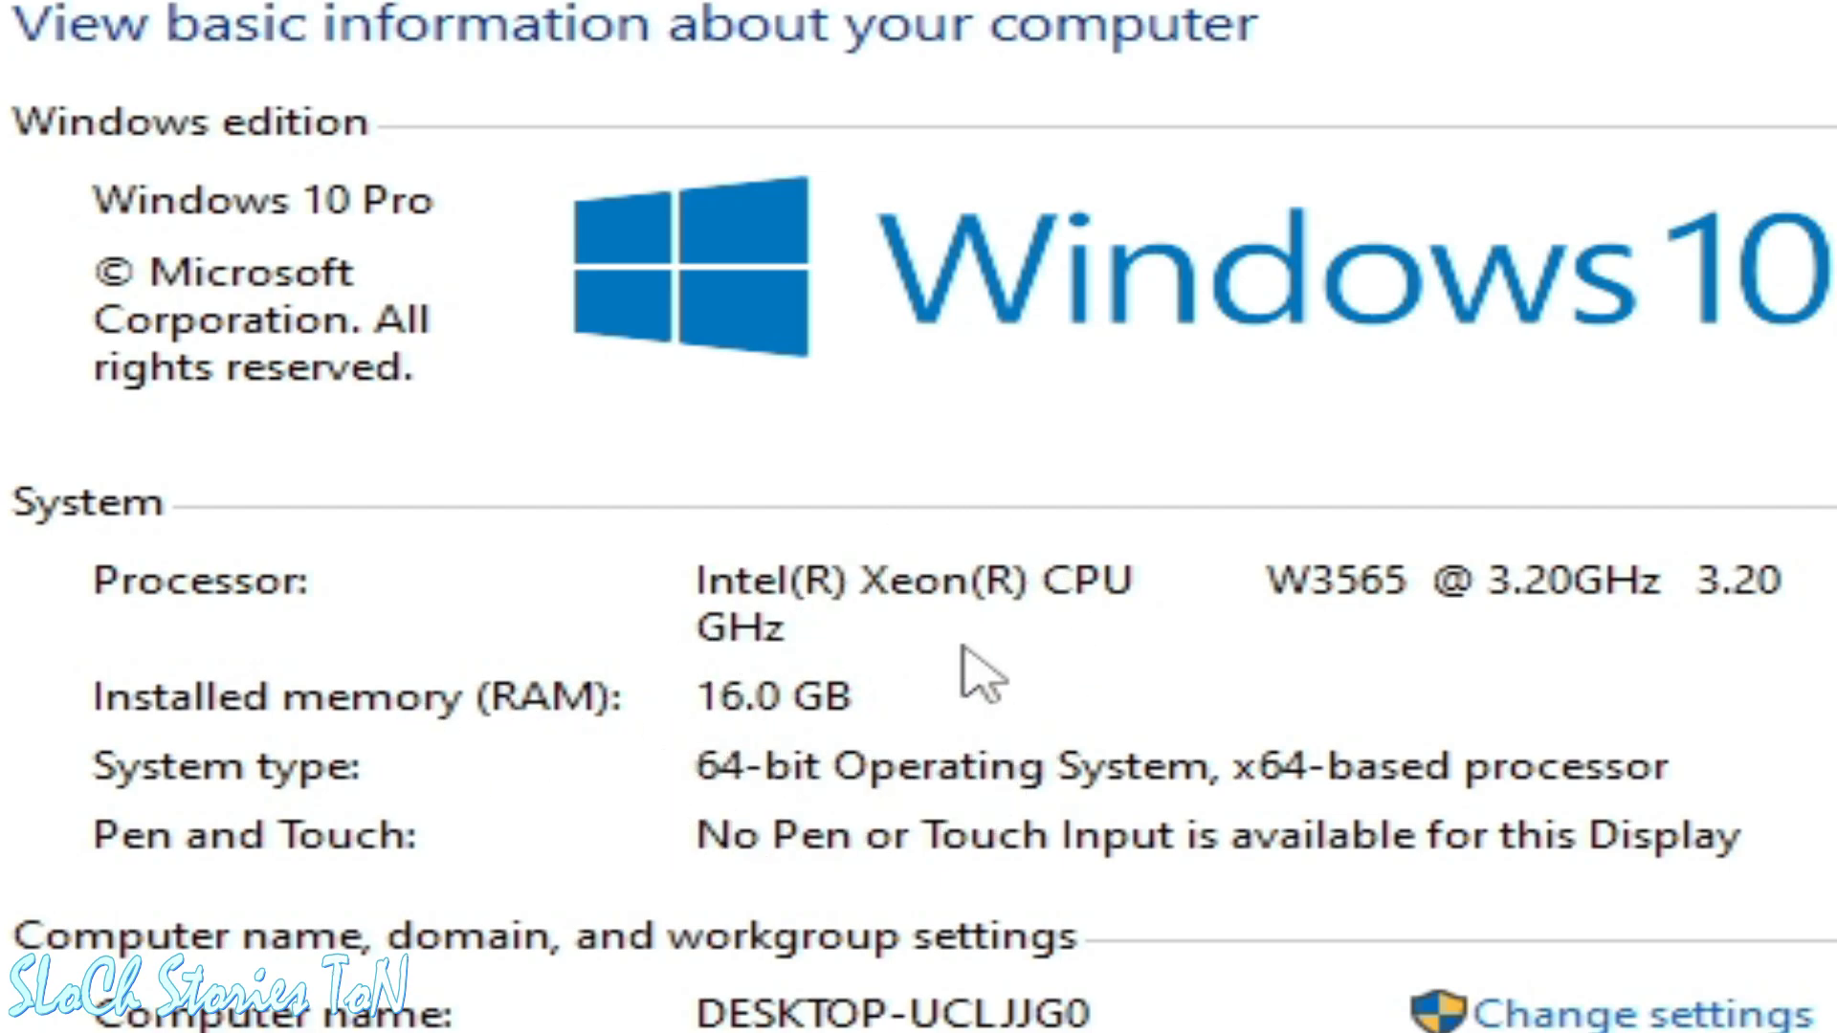
mouse_move(943, 773)
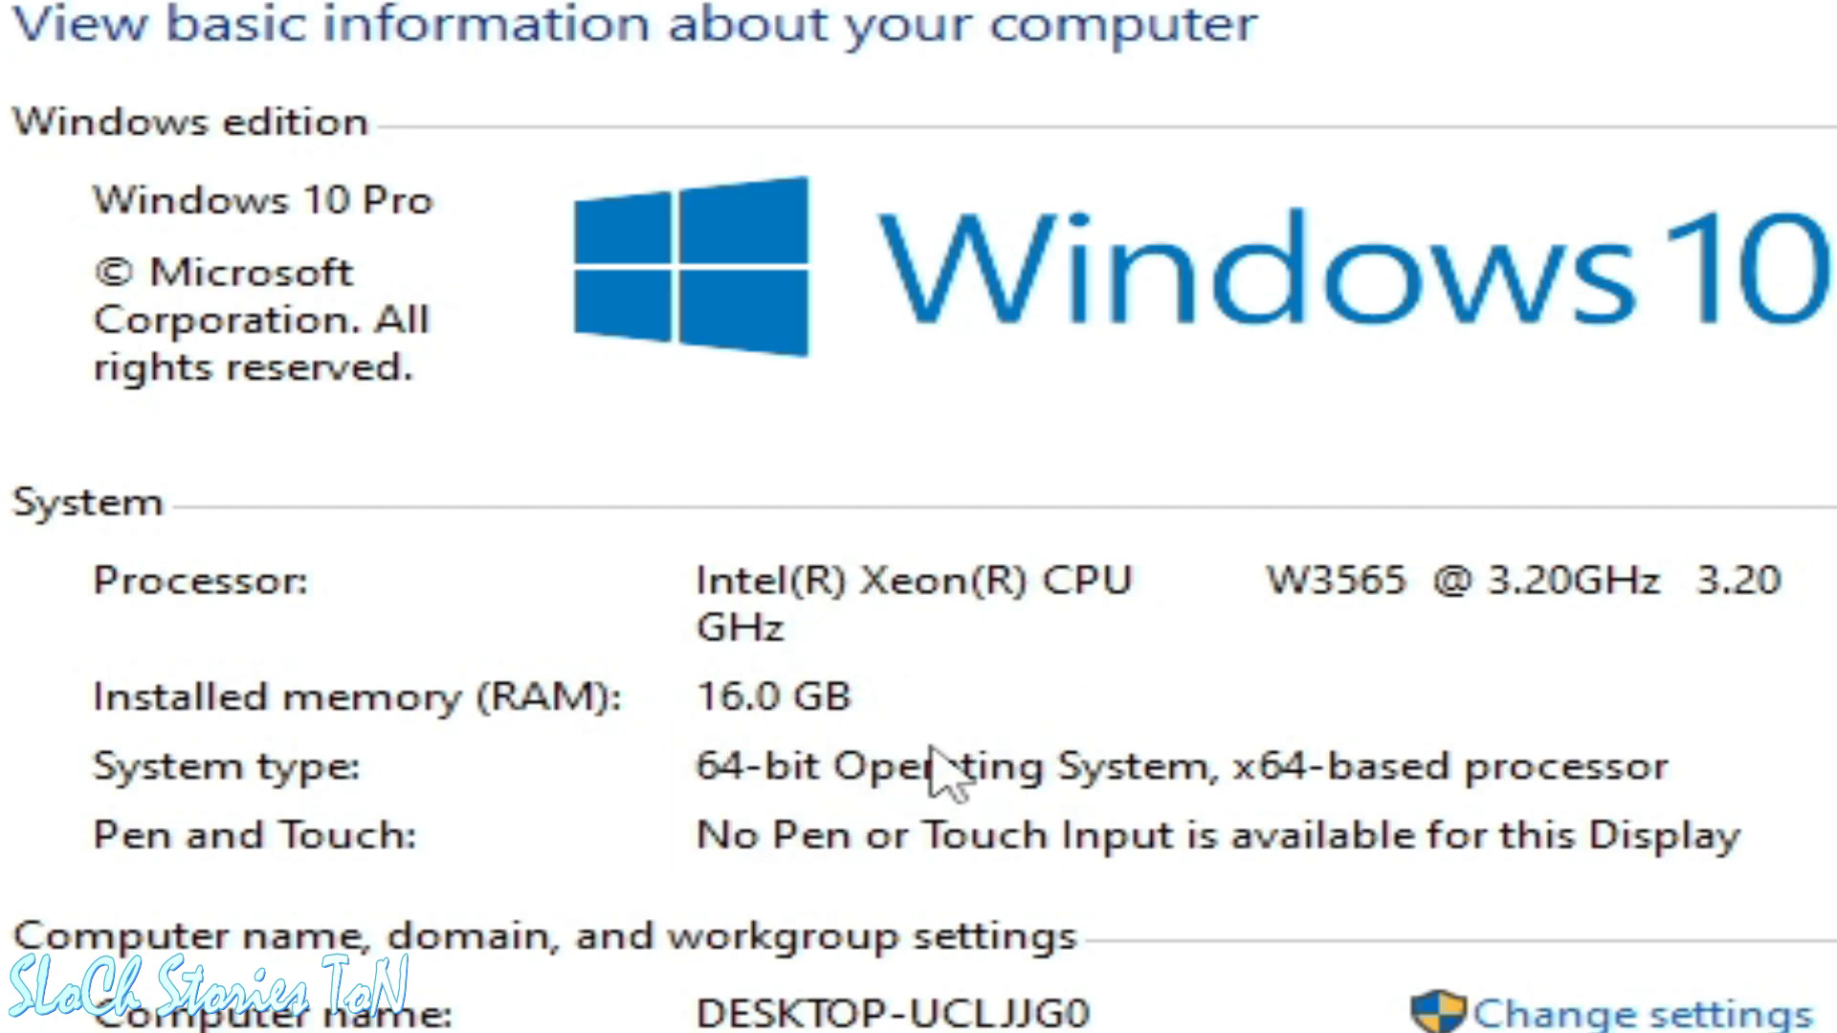
mouse_move(985, 779)
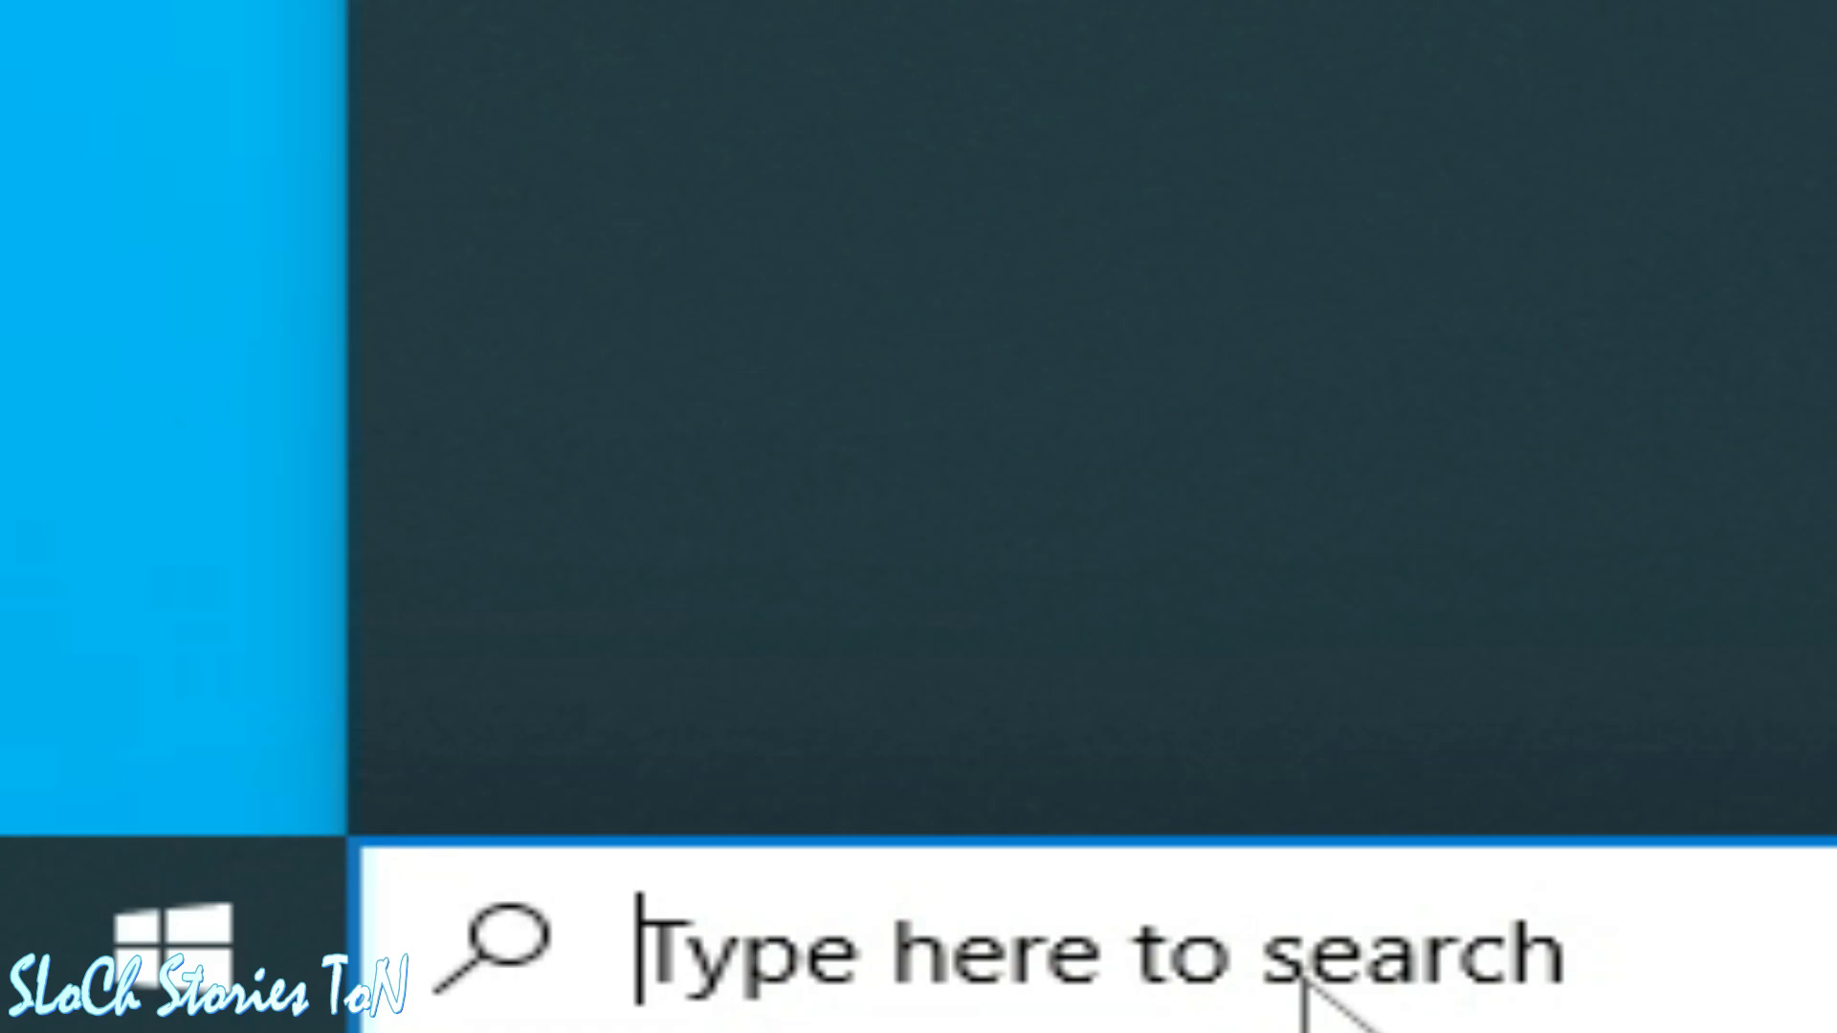
Search for msconfig in the taskbar search box.
type("msconfig")
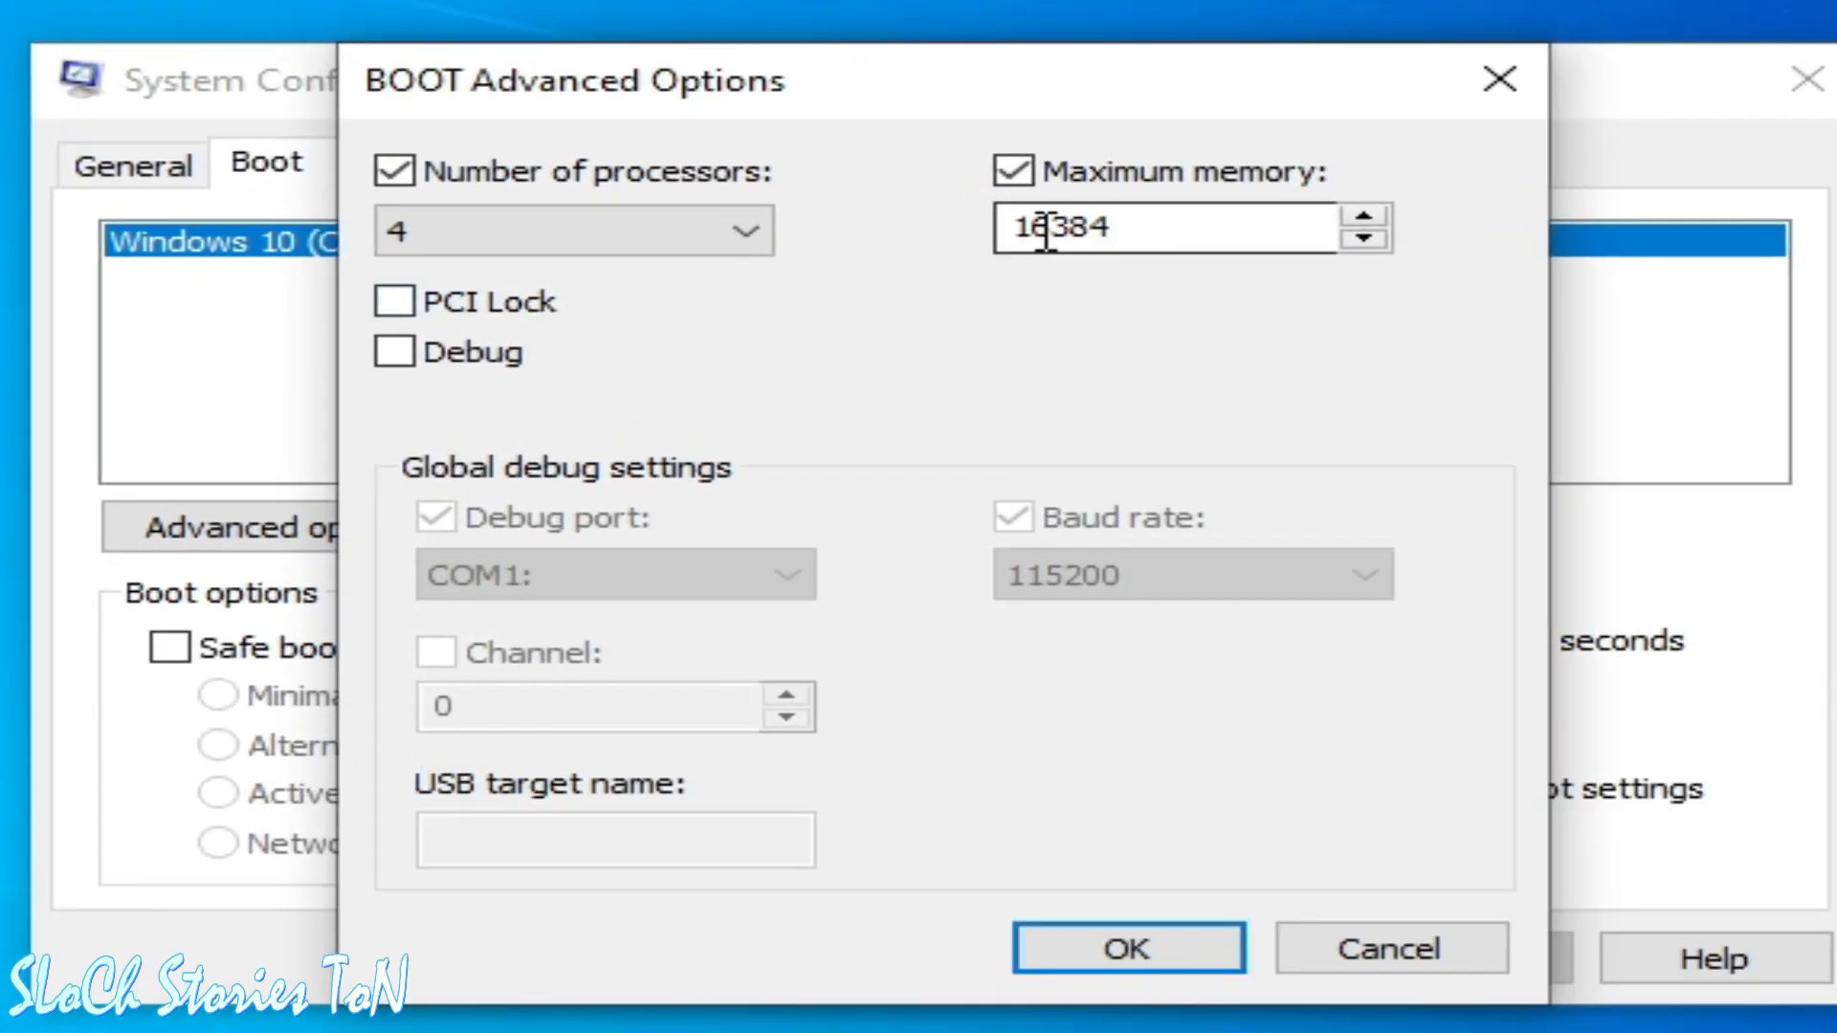
mouse_move(1134, 308)
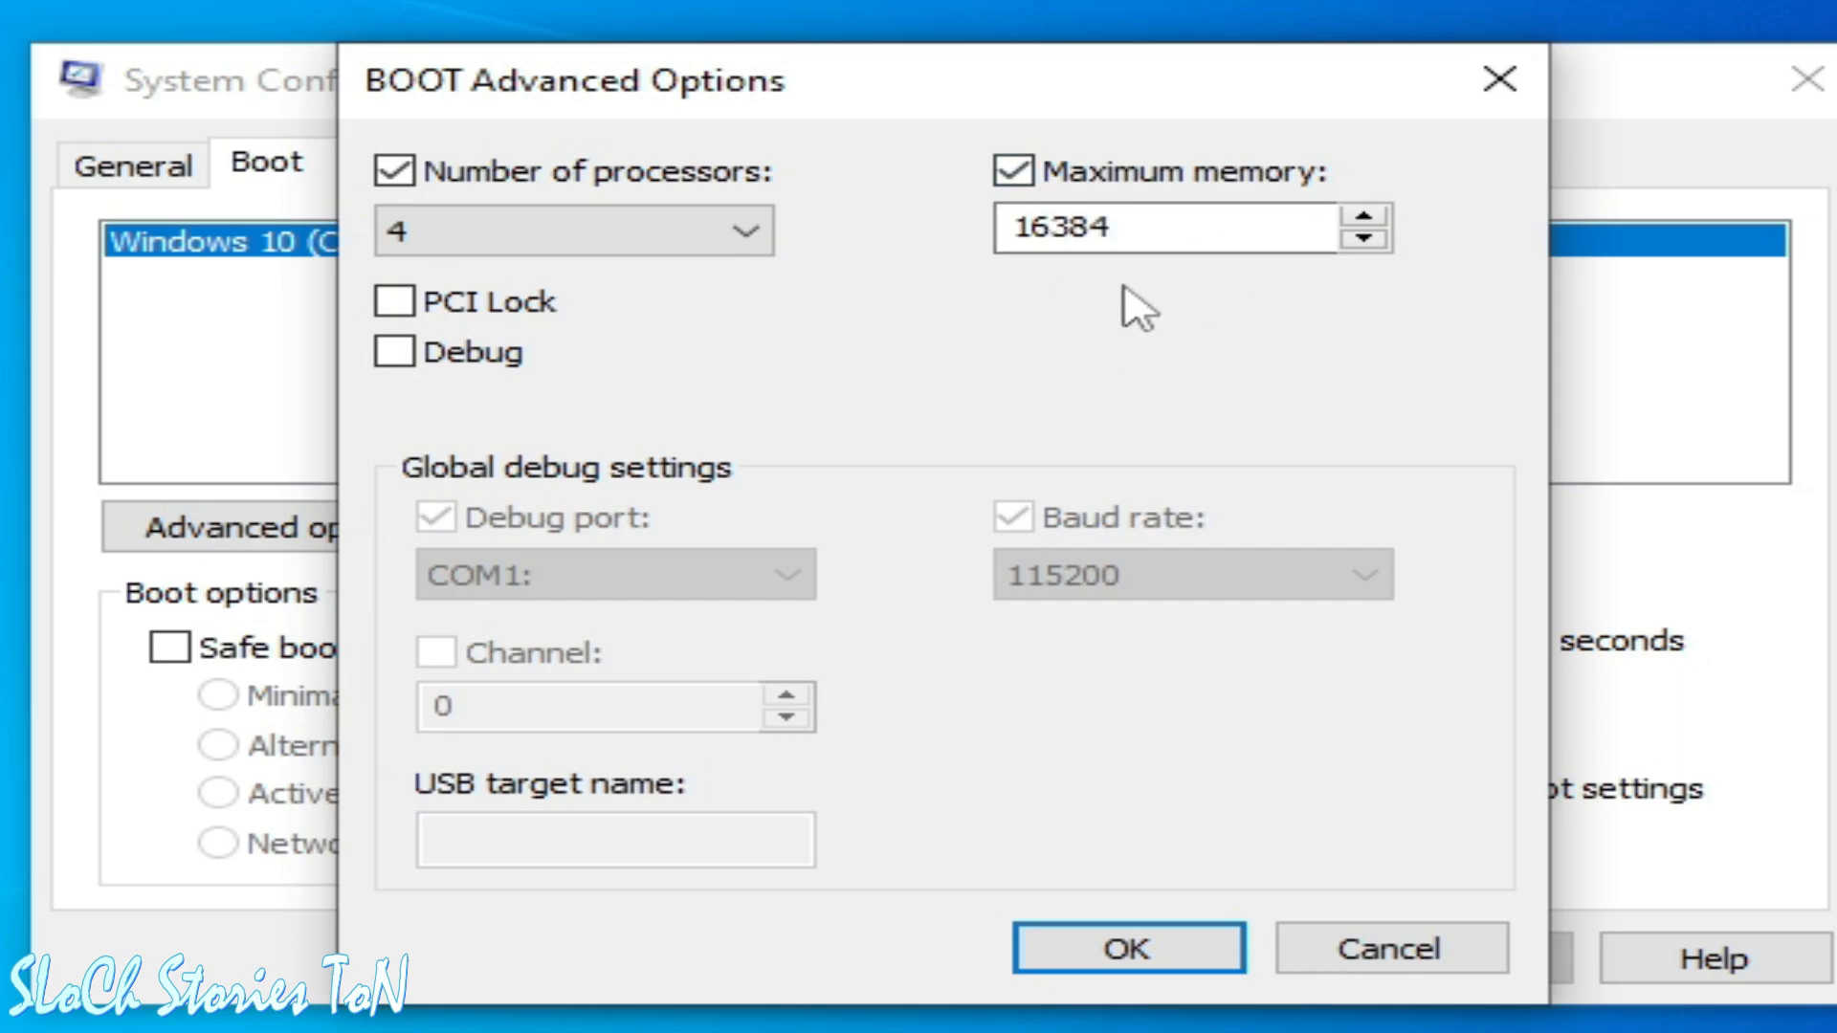
Uncheck Maximum memory (16384 MB) in advanced boot options and confirm both dialogs.
left_click(1006, 172)
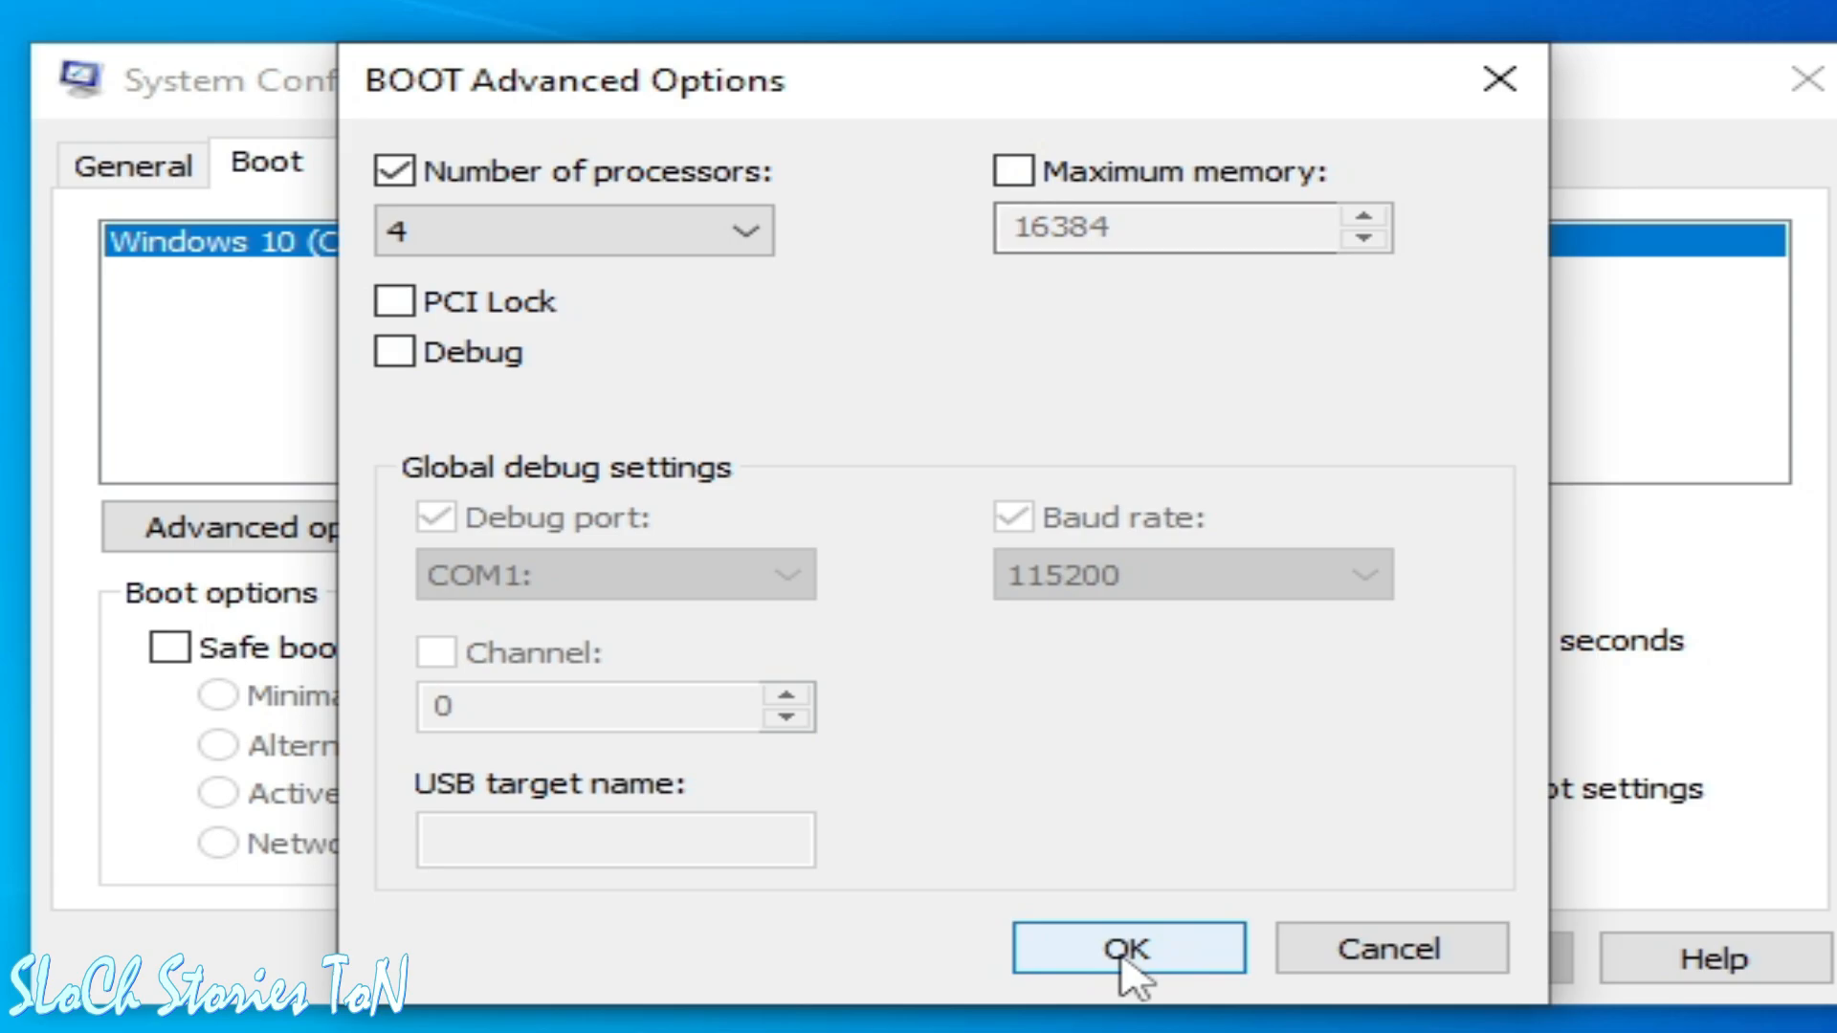
left_click(1125, 947)
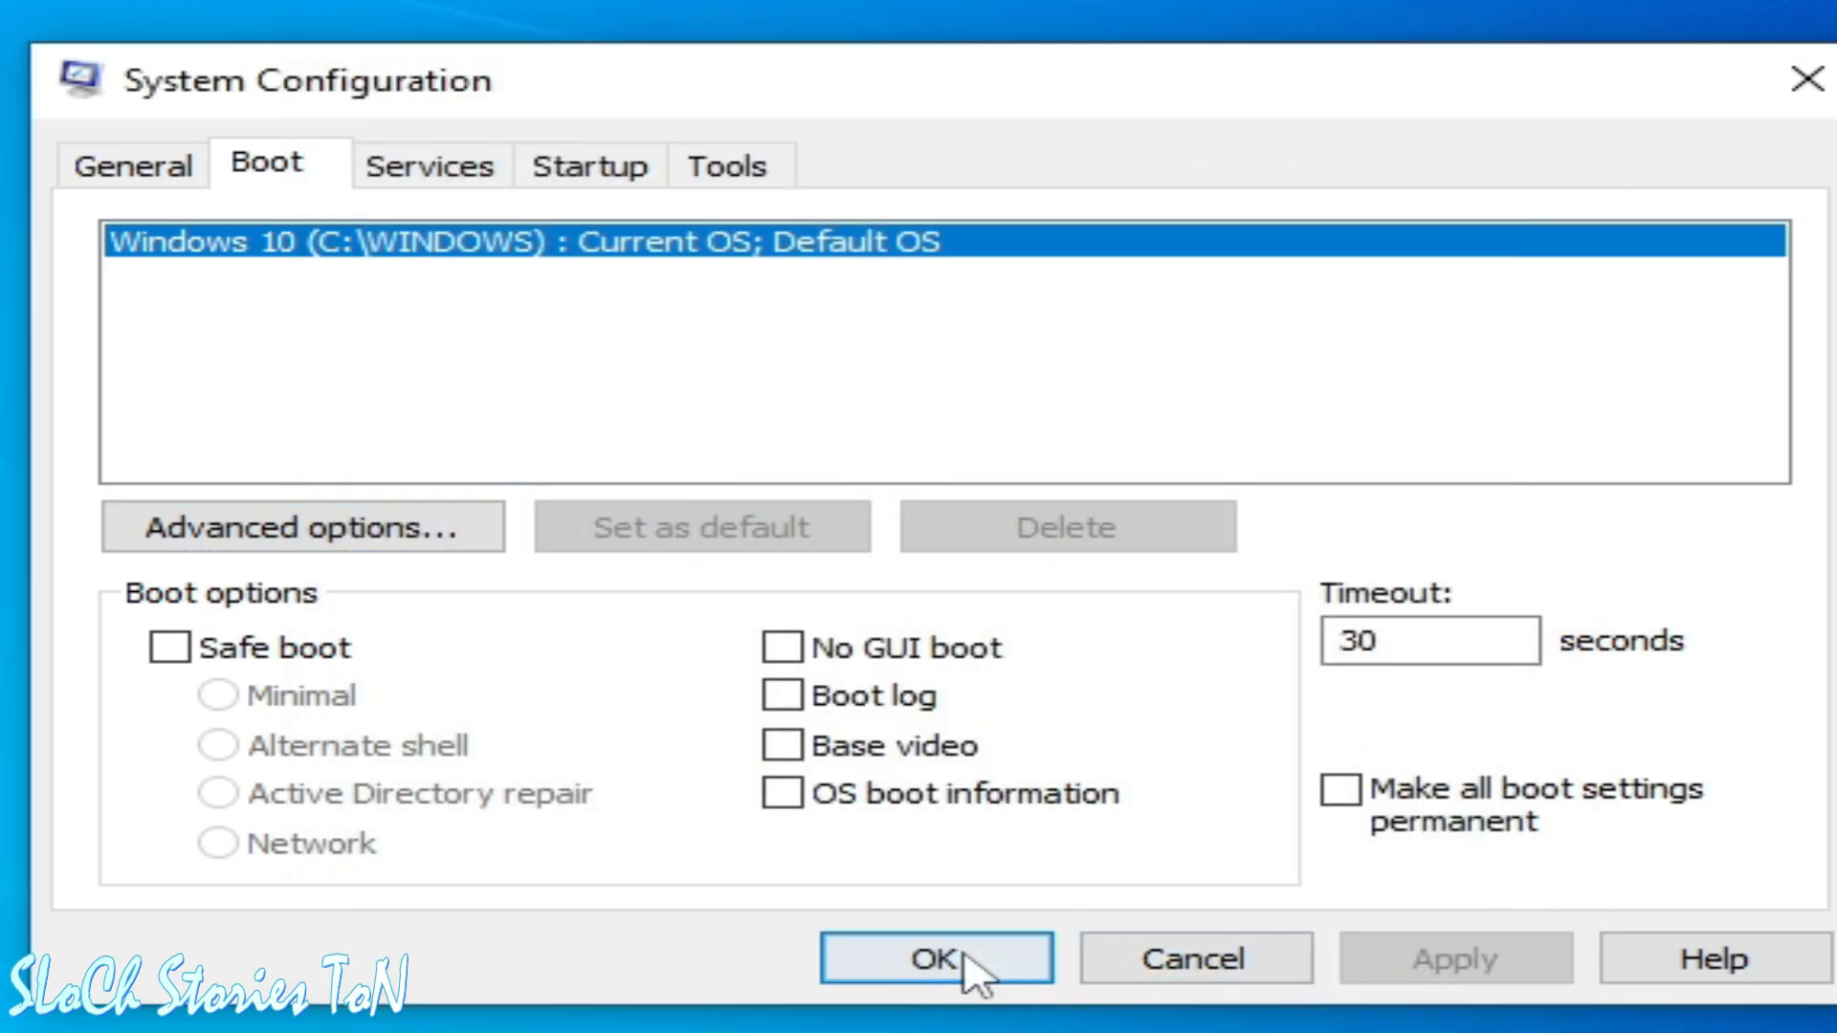
left_click(934, 959)
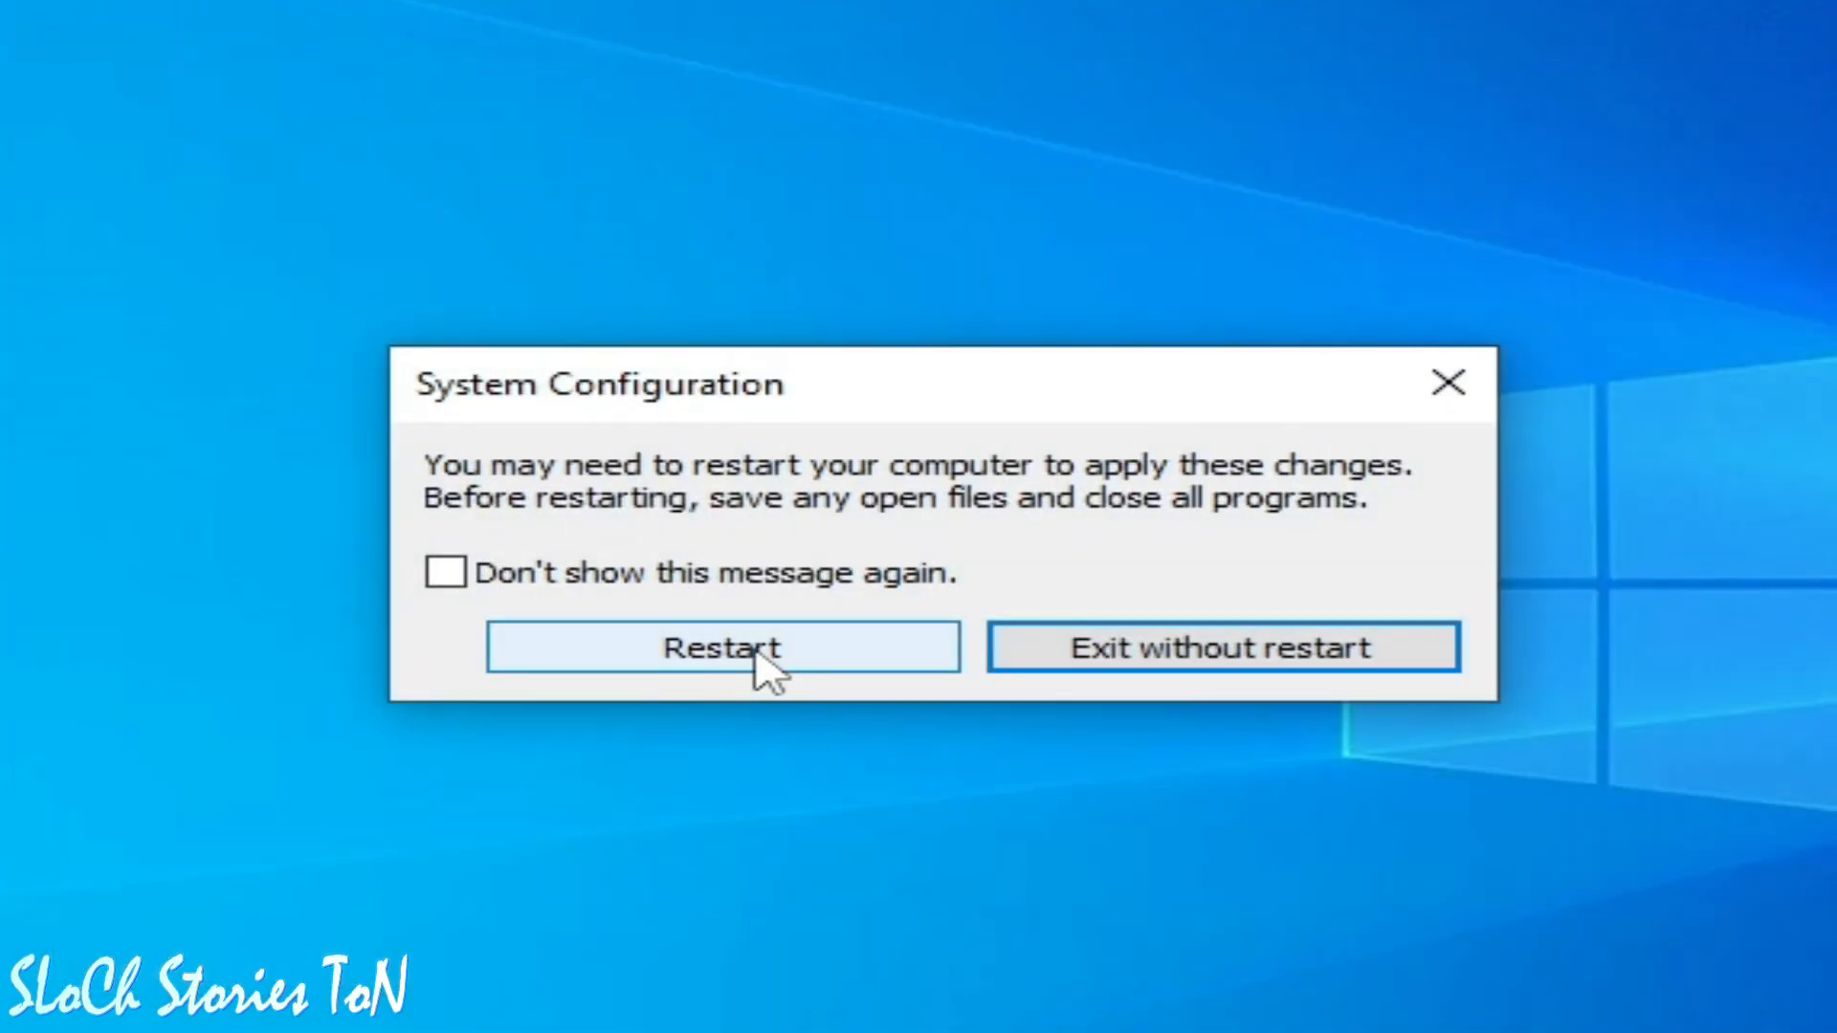